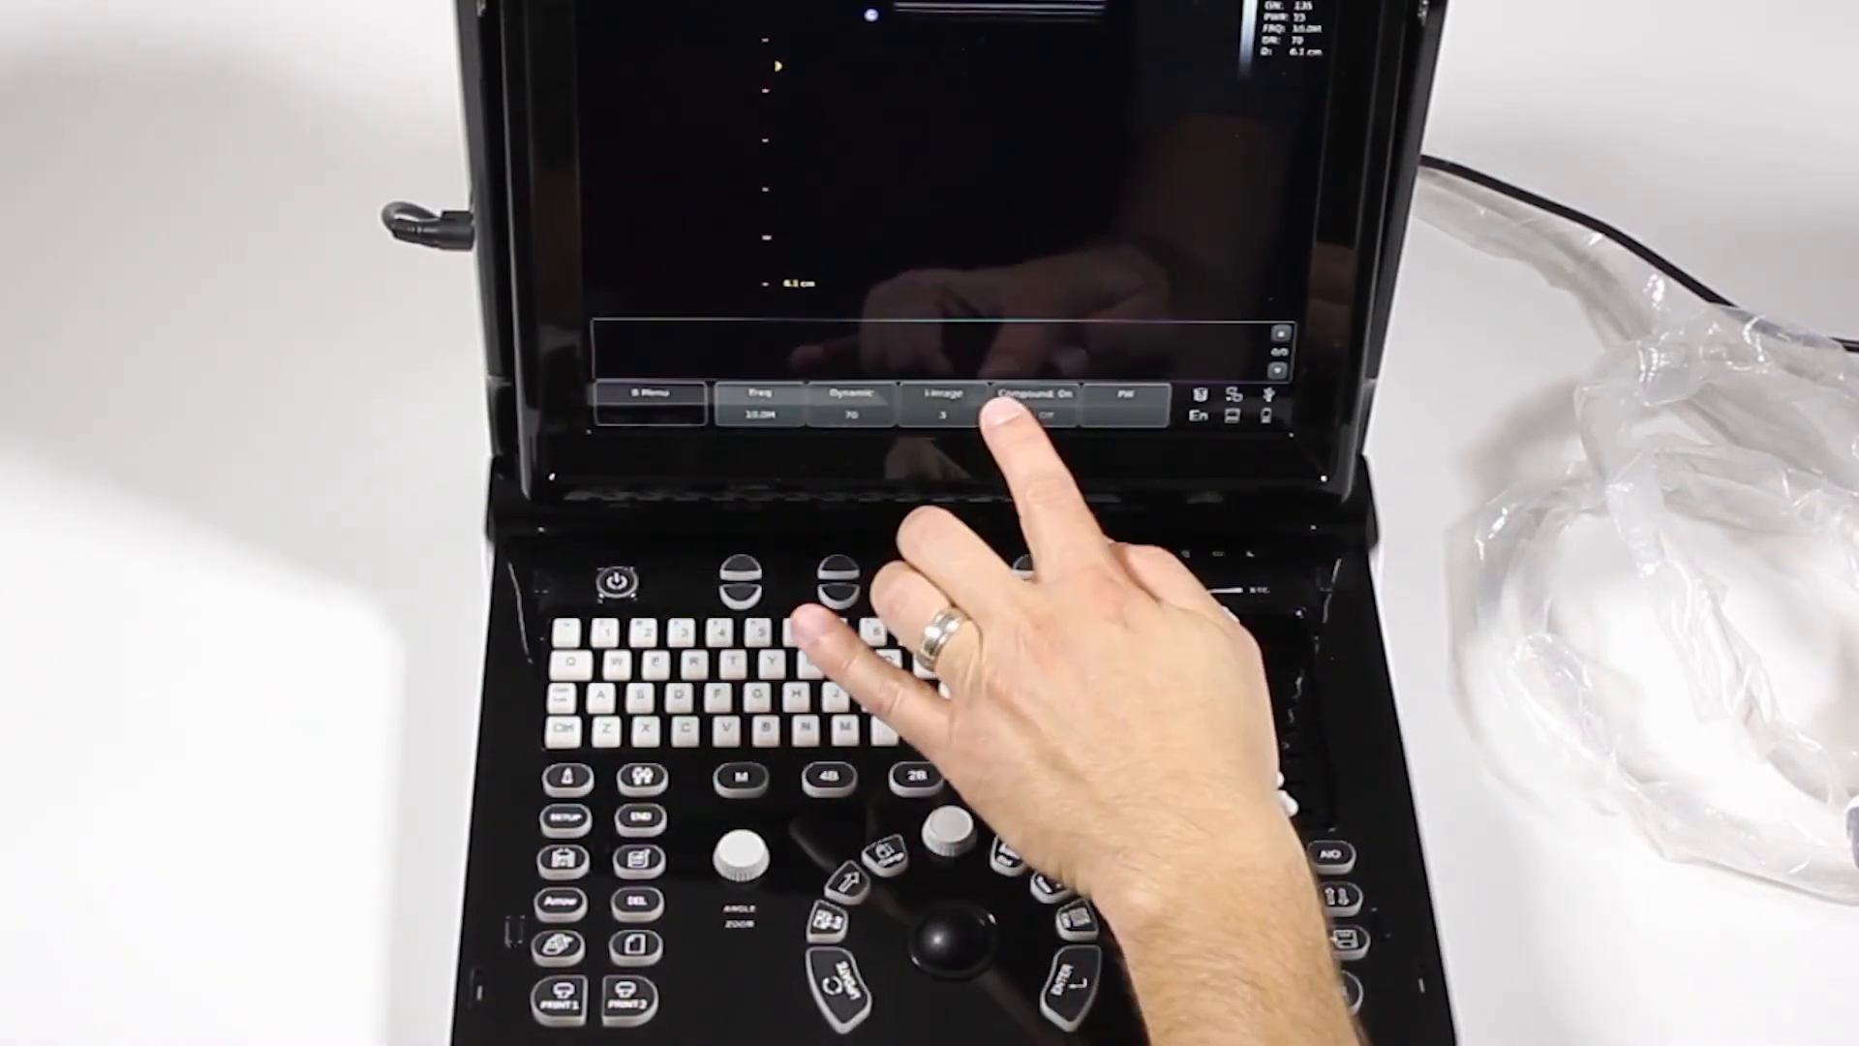
- Turn the Freq soft key to lower the B-mode frequency from 10.0M to 5.1M
left_click(760, 400)
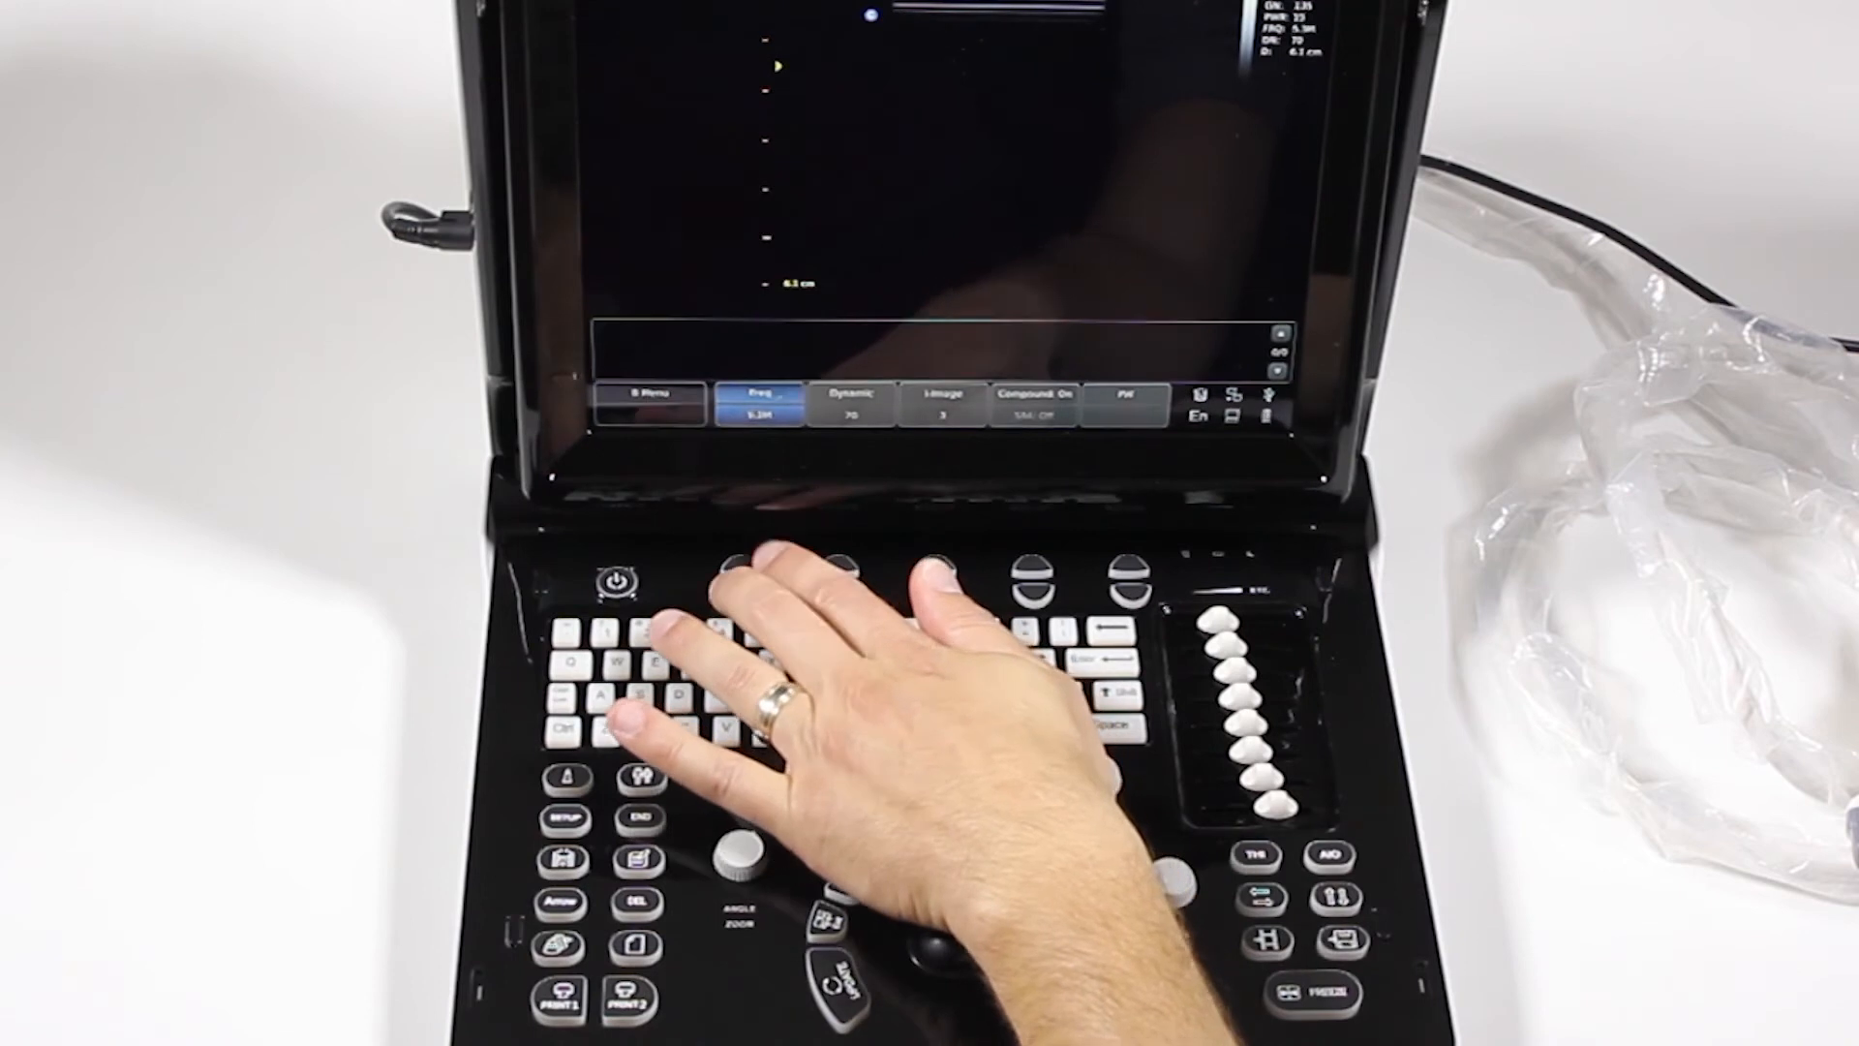